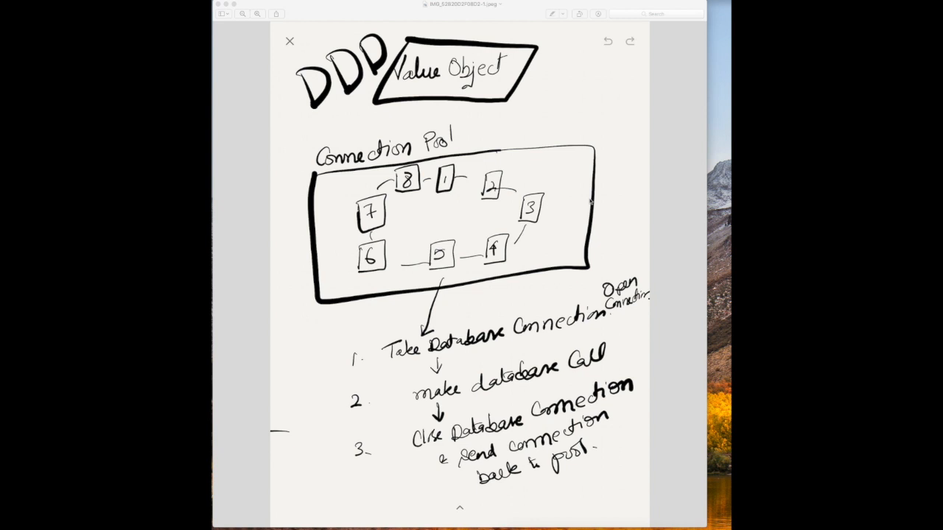
mouse_move(624, 231)
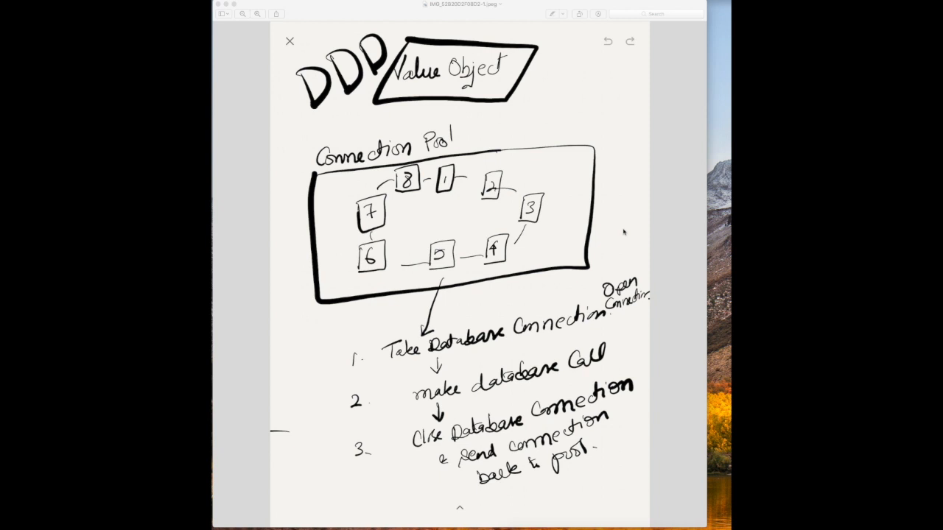
mouse_move(569, 211)
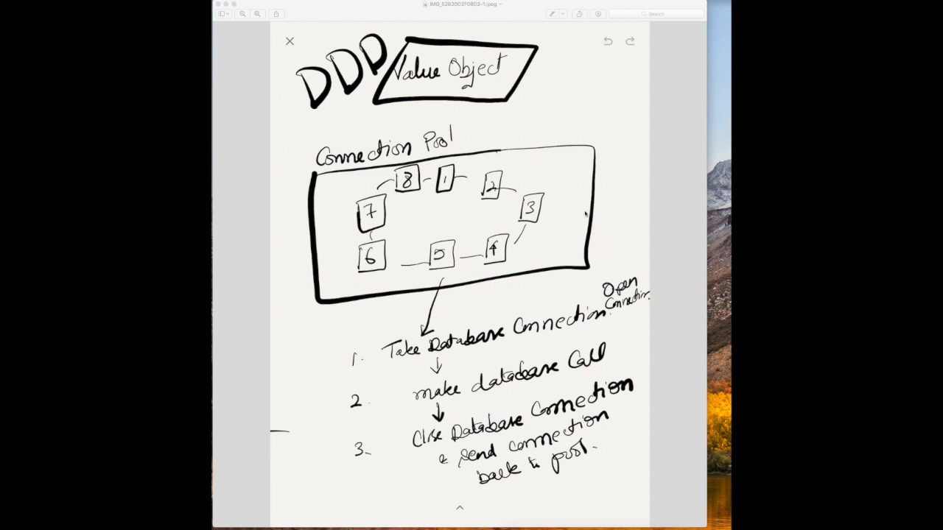
mouse_move(449, 213)
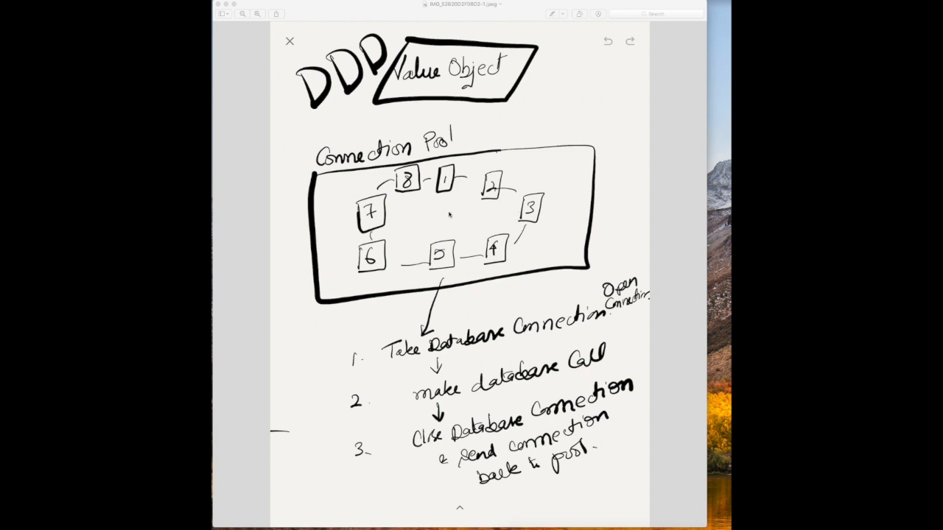